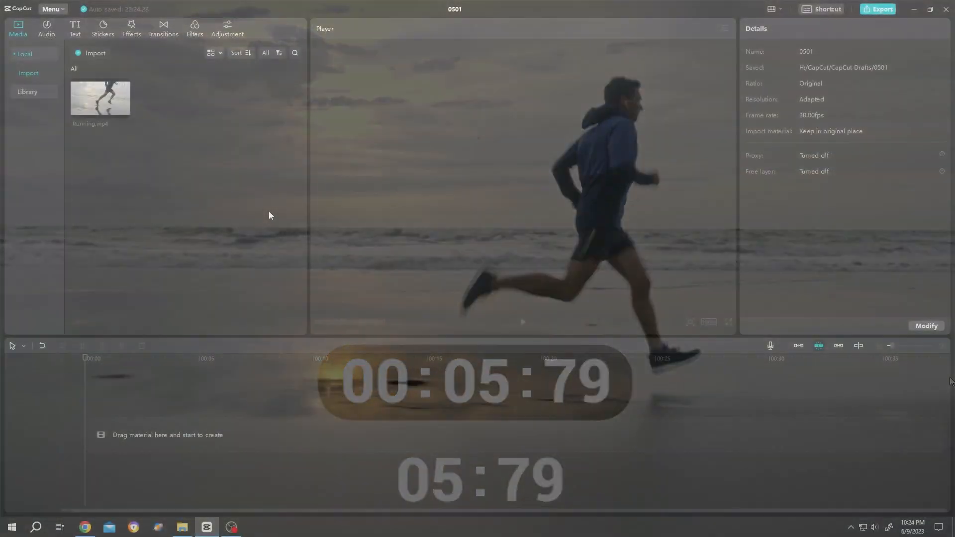
# - Place Running.mp4 from the media panel onto the timeline
pyautogui.moveTo(99, 98); pyautogui.dragTo(237, 413)
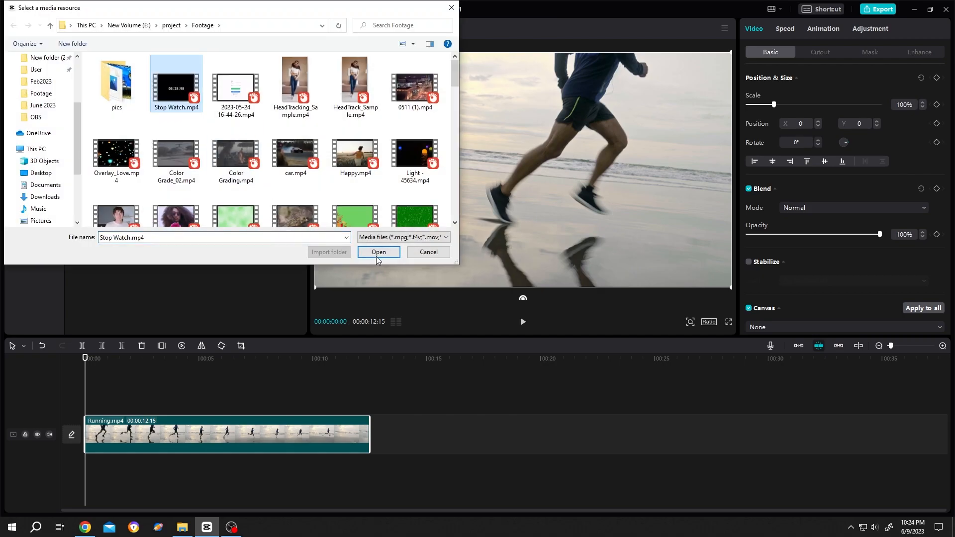
# - Import Stop Watch.mp4 into the project's media library
pyautogui.click(378, 251)
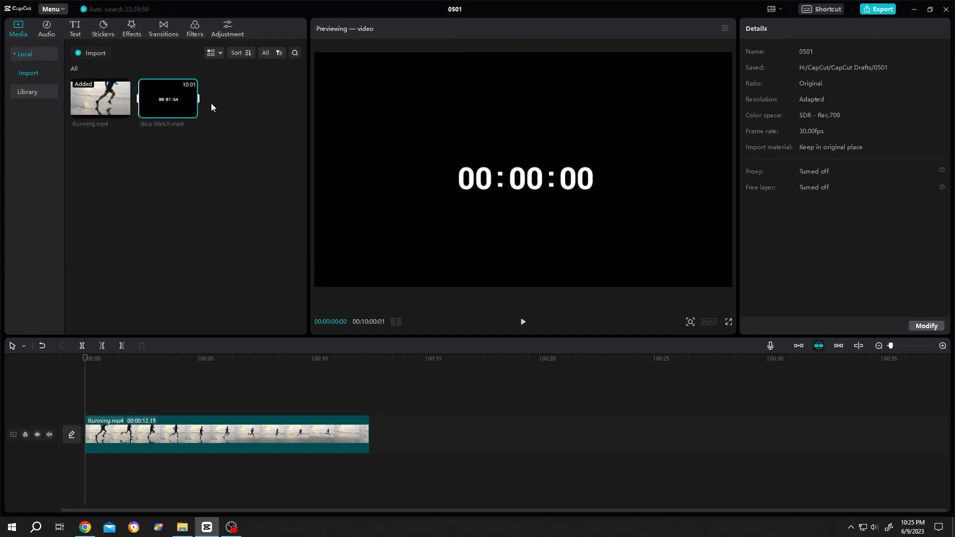
pyautogui.moveTo(454, 193)
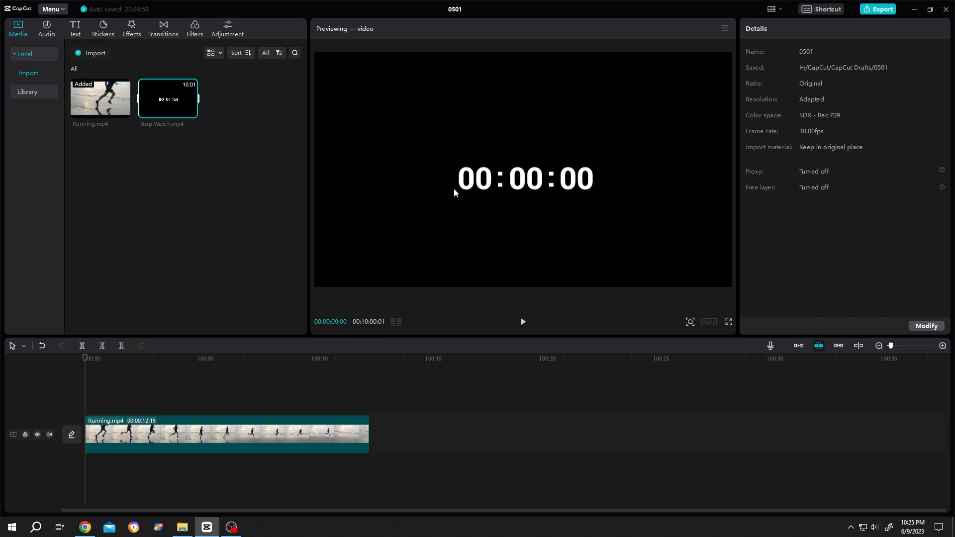
pyautogui.moveTo(650, 247)
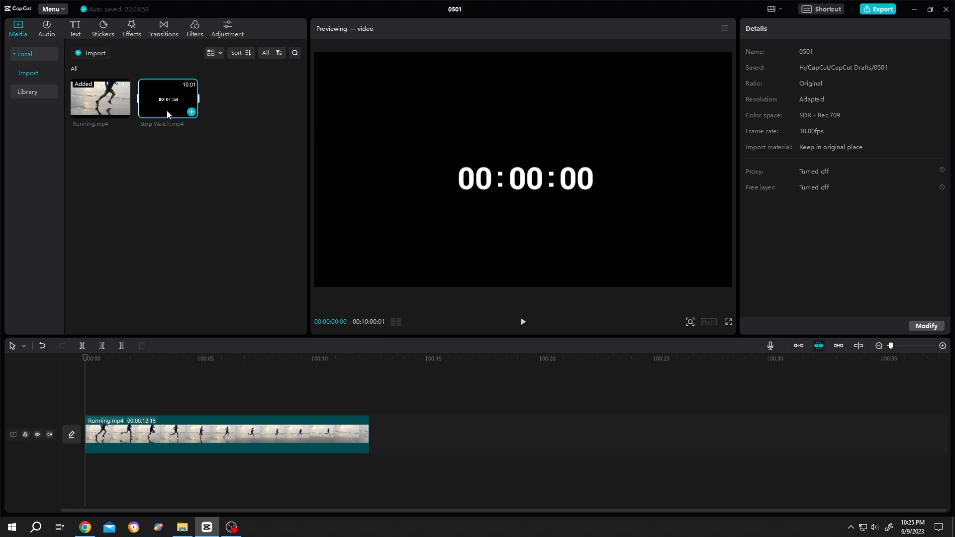
# - Add Stop Watch.mp4 on its own track above Running.mp4
pyautogui.click(191, 112)
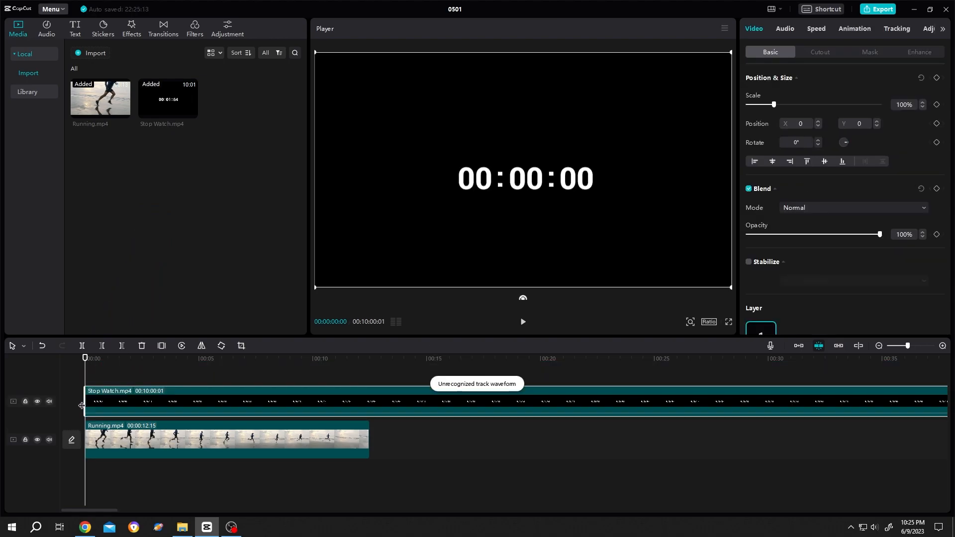
pyautogui.moveTo(538, 181)
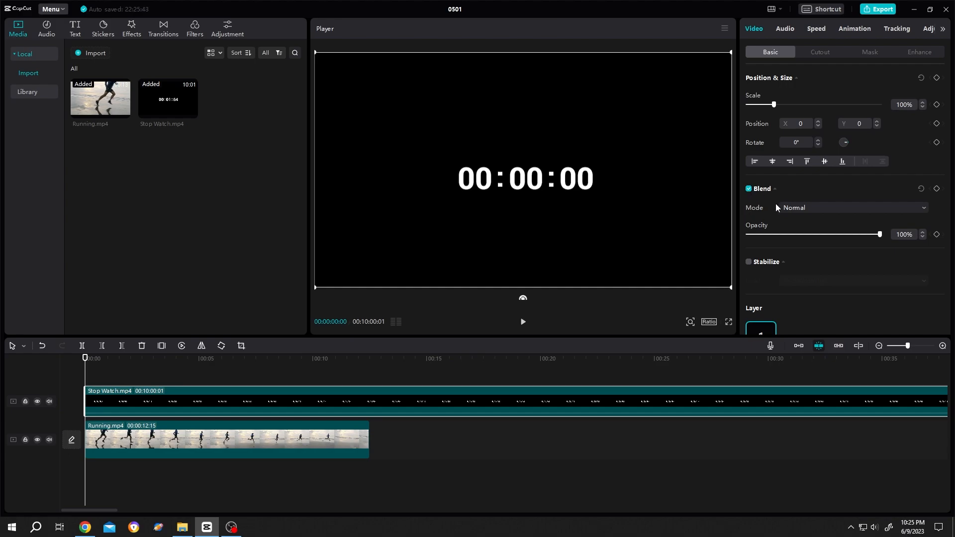
# - Blend the stopwatch over the beach footage, trying Brighten then settling on Overlay
pyautogui.click(851, 208)
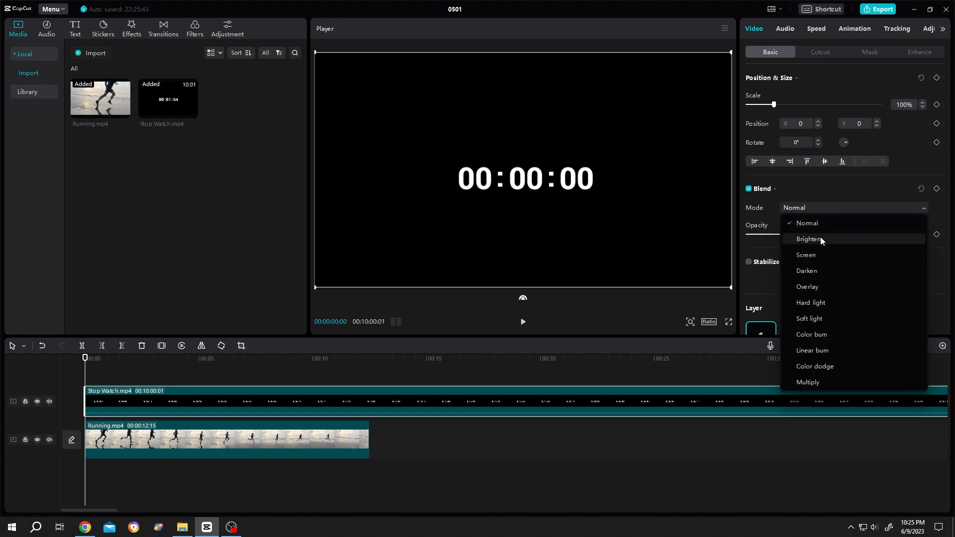
pyautogui.click(810, 239)
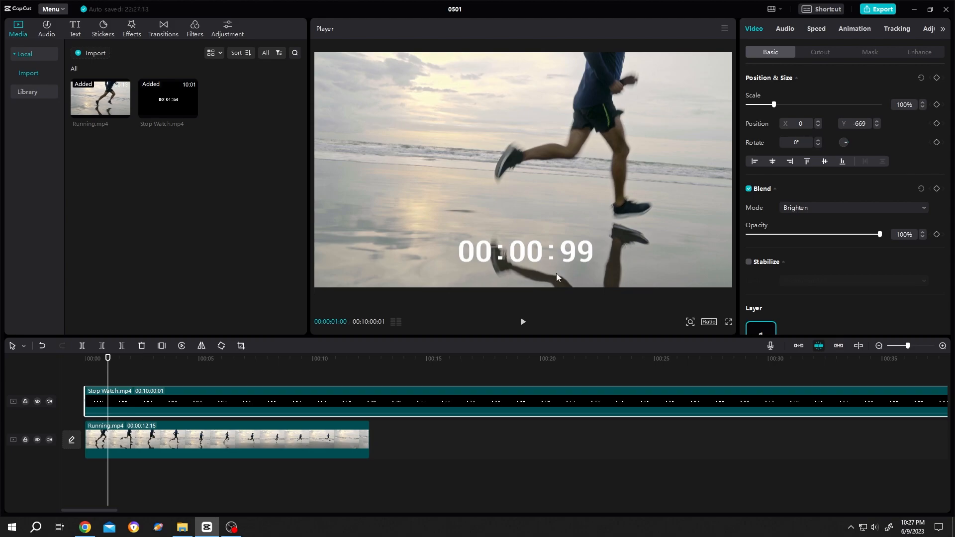
pyautogui.click(852, 208)
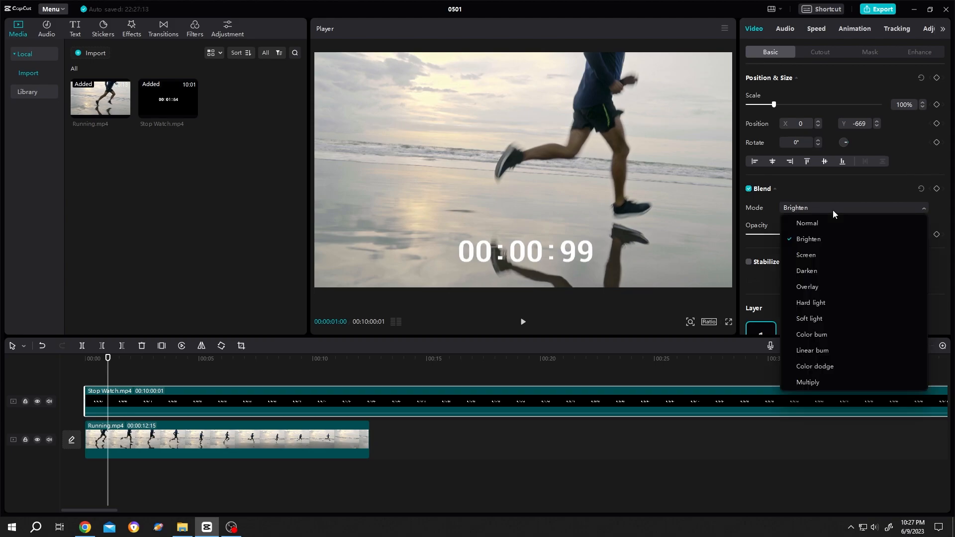
pyautogui.click(807, 287)
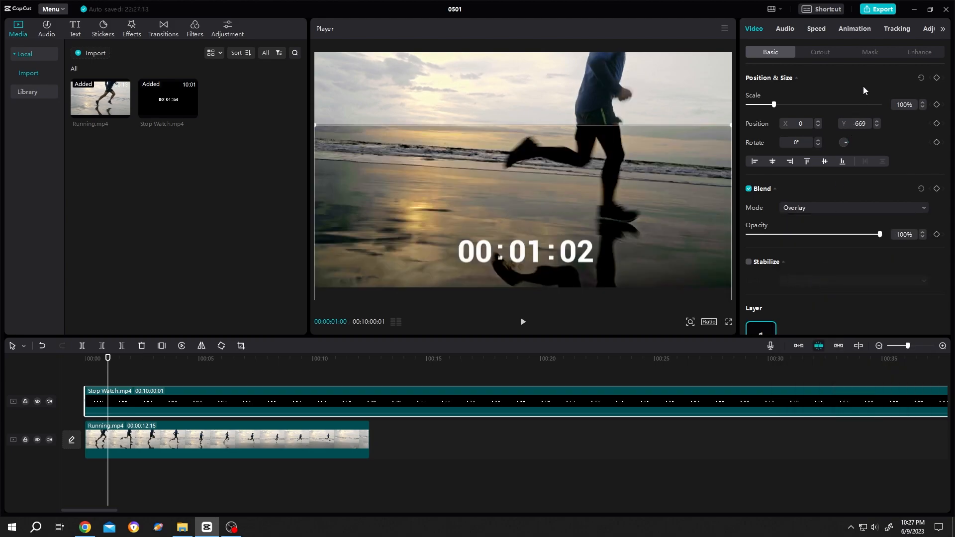
pyautogui.click(870, 51)
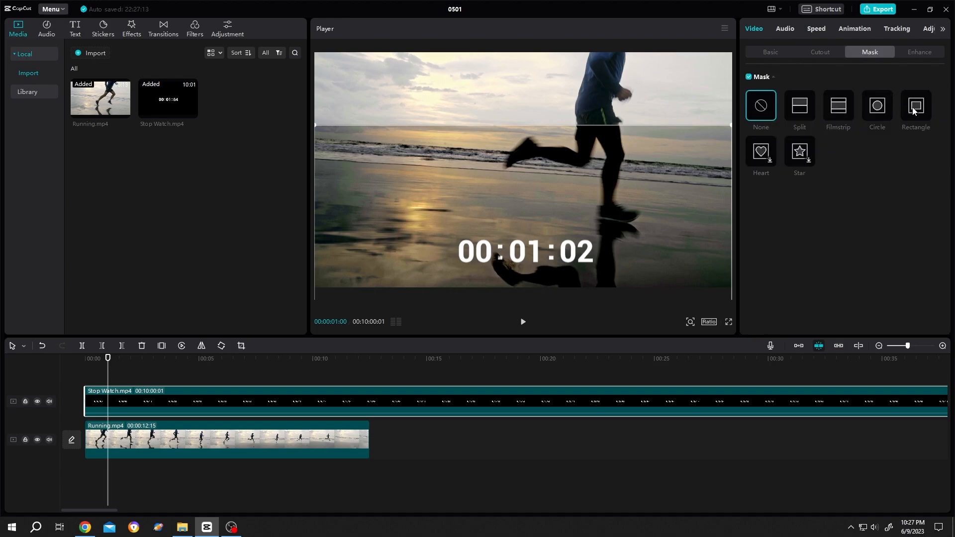
# - Apply a rounded Rectangle mask trimming the stopwatch to its last two digit pairs
pyautogui.click(916, 105)
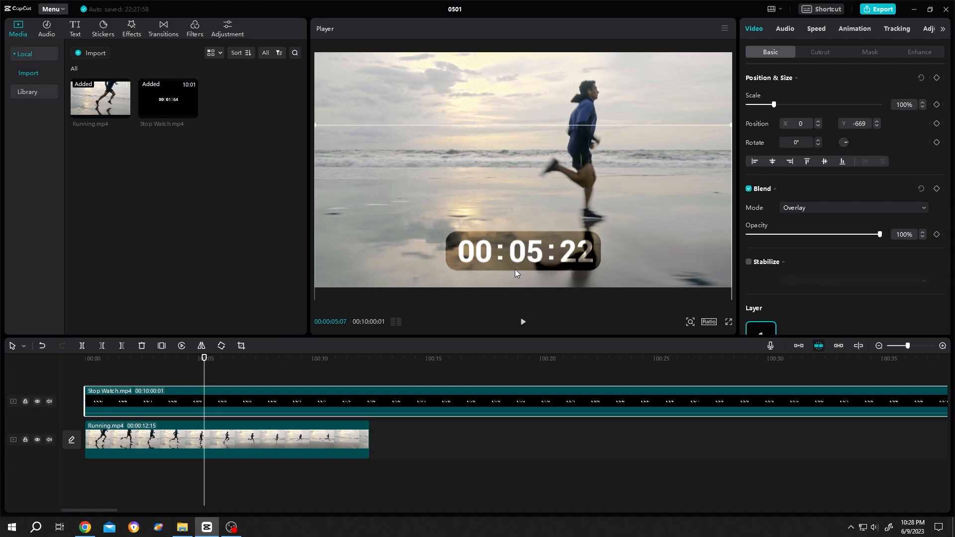
pyautogui.moveTo(591, 258)
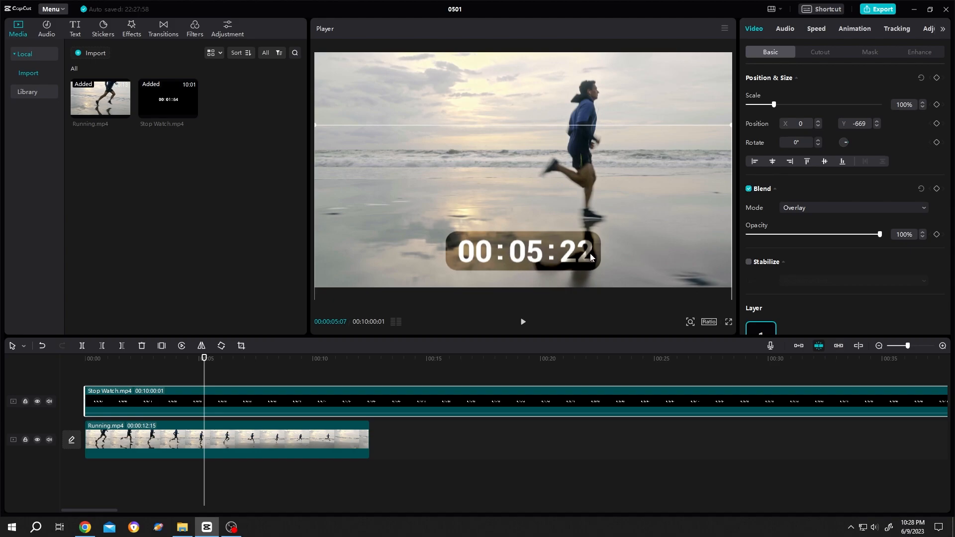
pyautogui.click(870, 52)
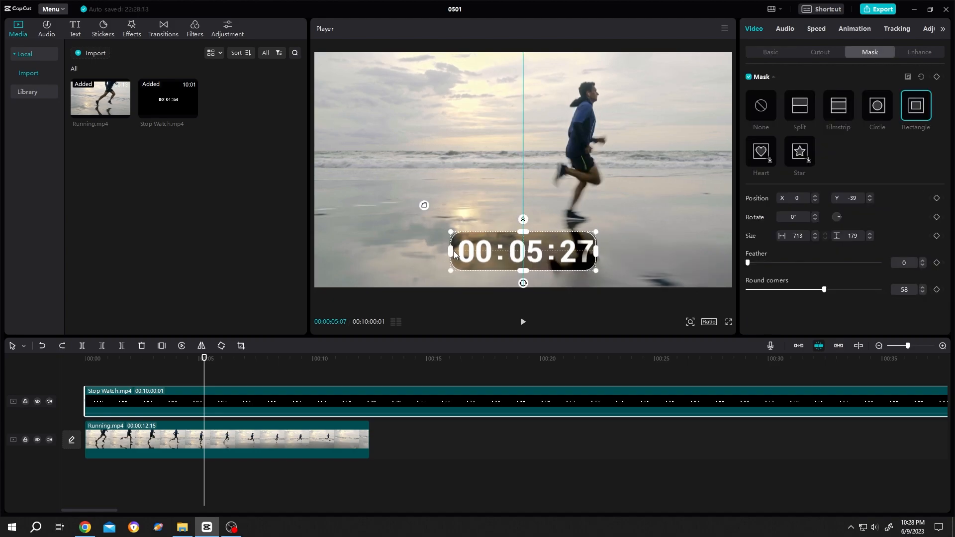
pyautogui.click(769, 52)
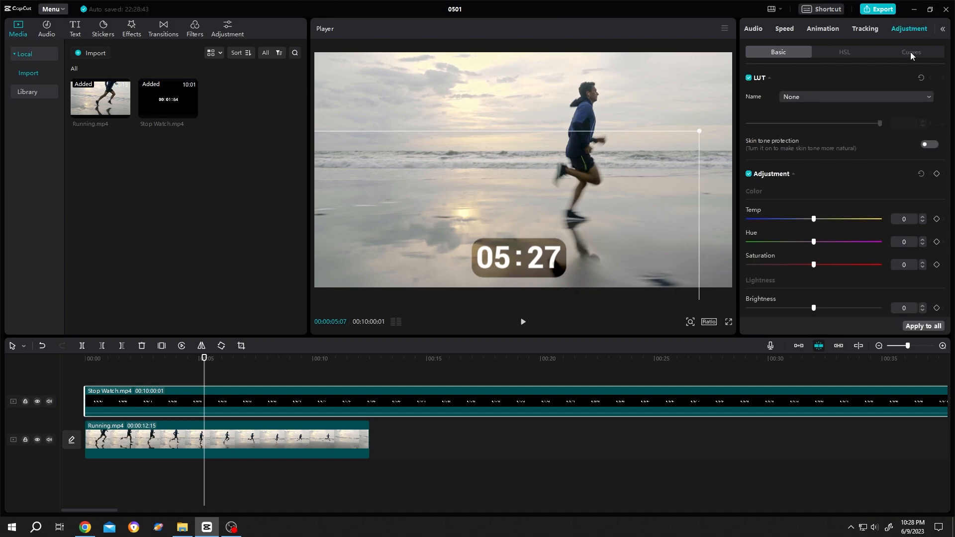
pyautogui.click(910, 52)
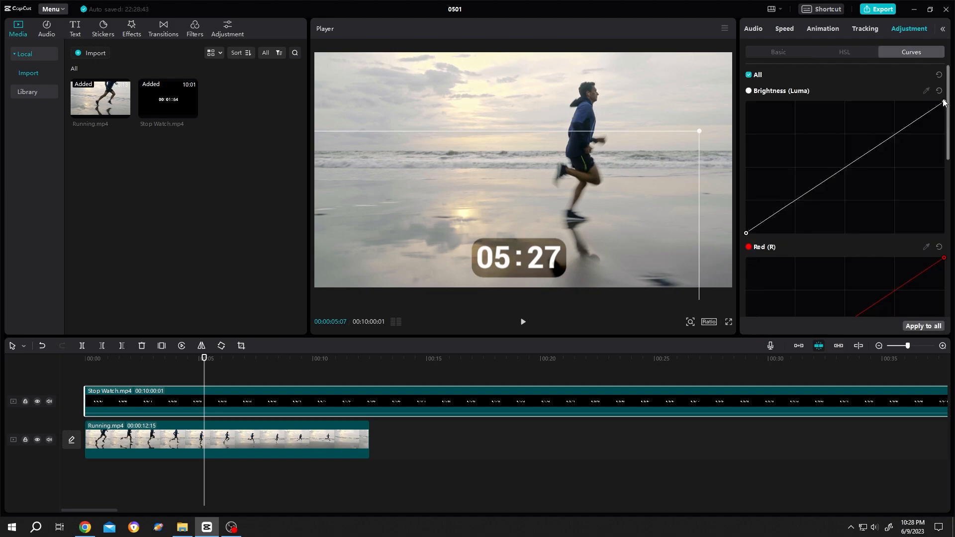